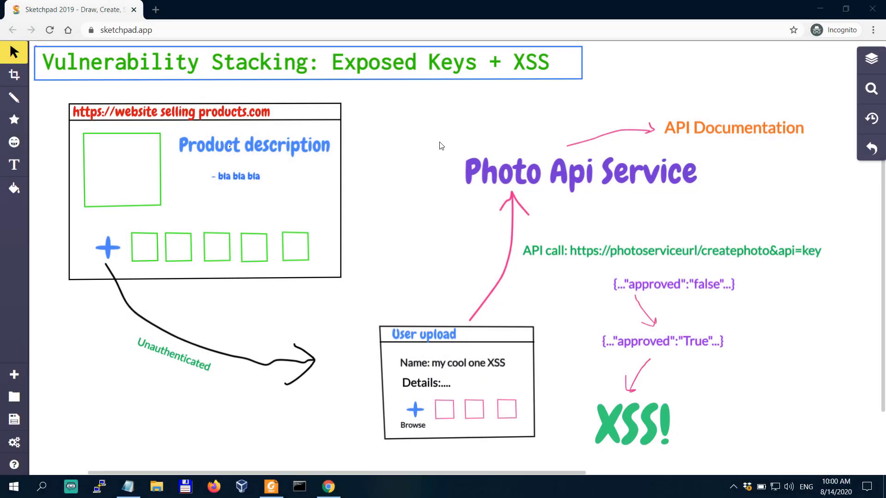
pyautogui.moveTo(472, 127)
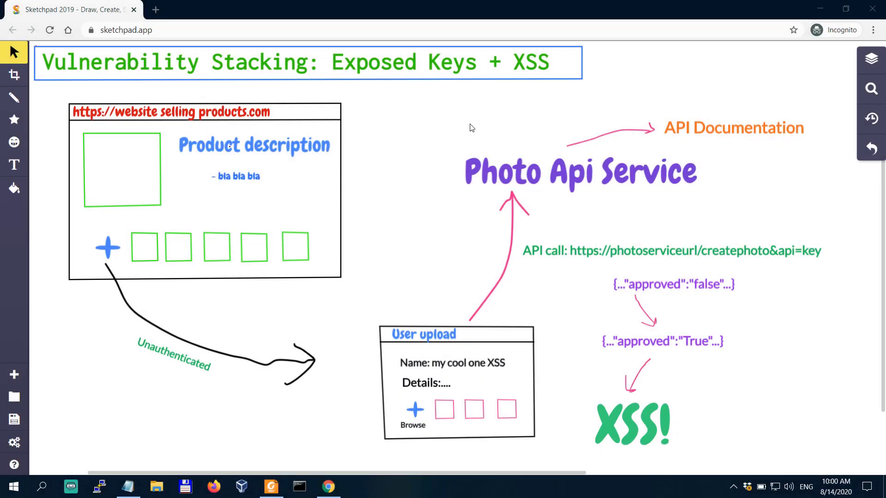
pyautogui.moveTo(389, 198)
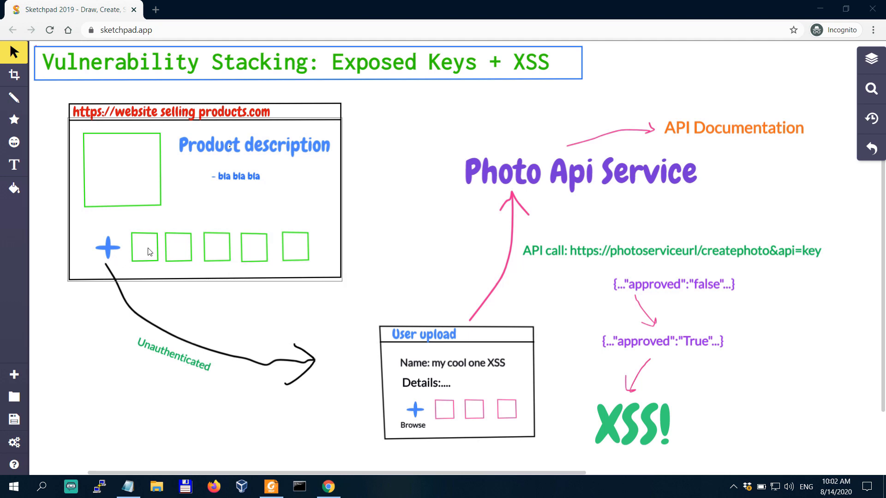
pyautogui.click(174, 363)
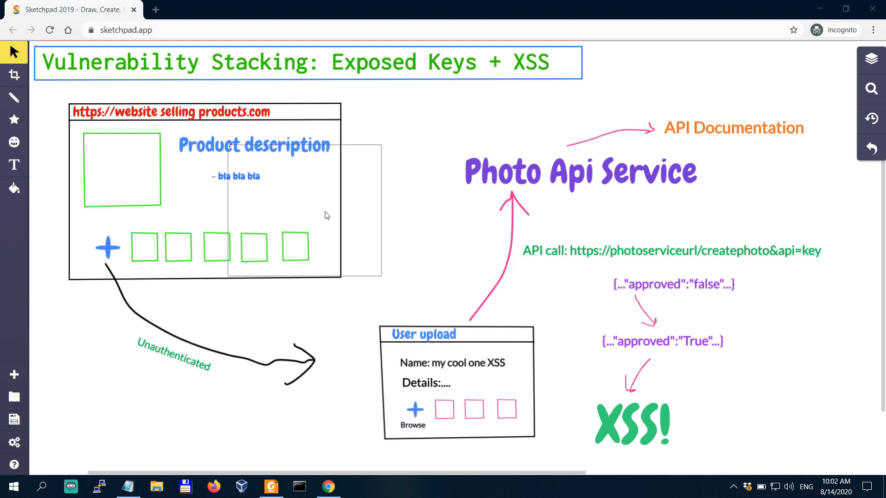
pyautogui.moveTo(293, 177)
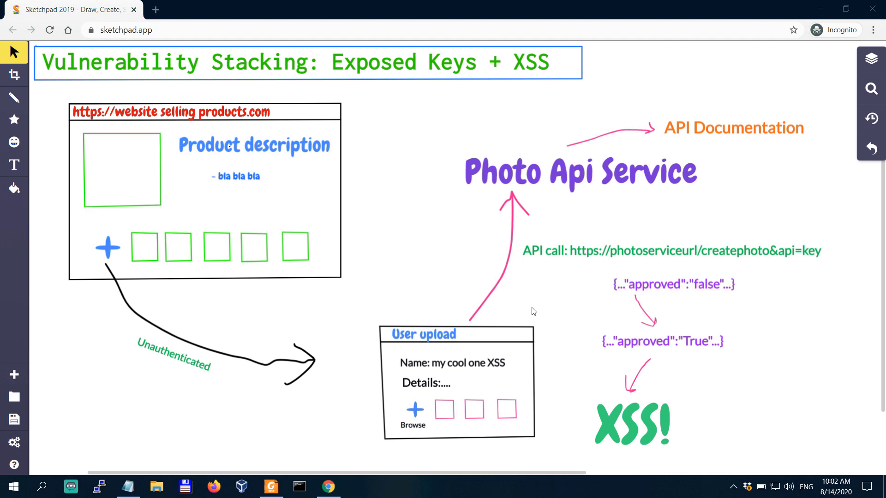
pyautogui.moveTo(481, 322)
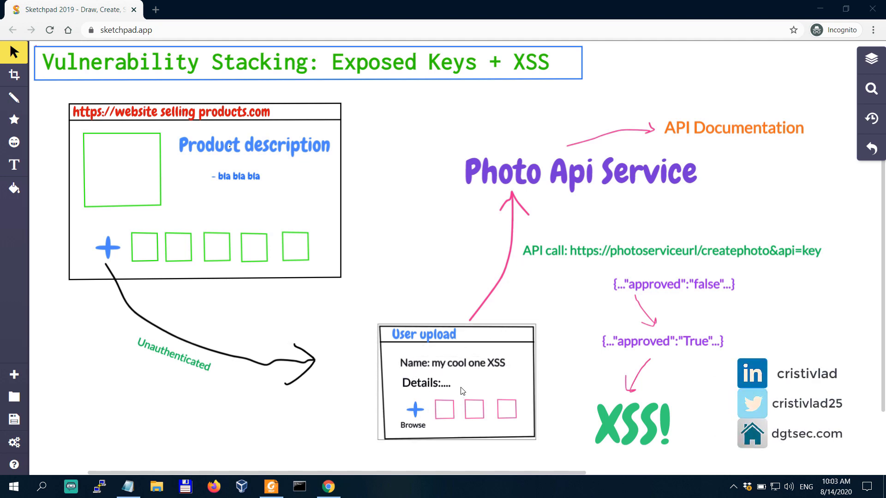
pyautogui.click(455, 382)
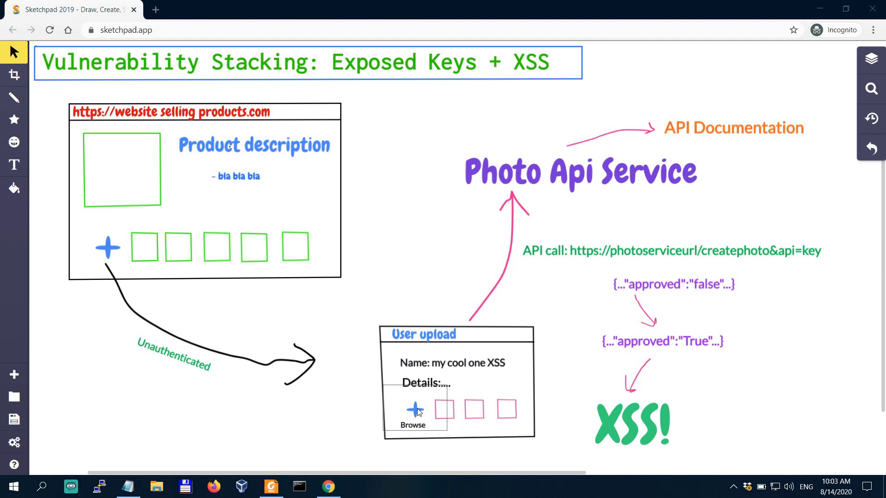
pyautogui.moveTo(213, 268)
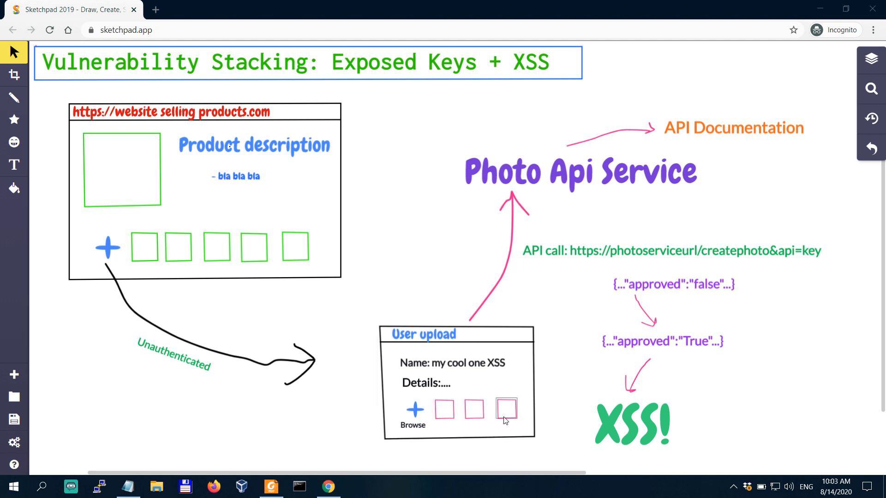
pyautogui.moveTo(516, 399)
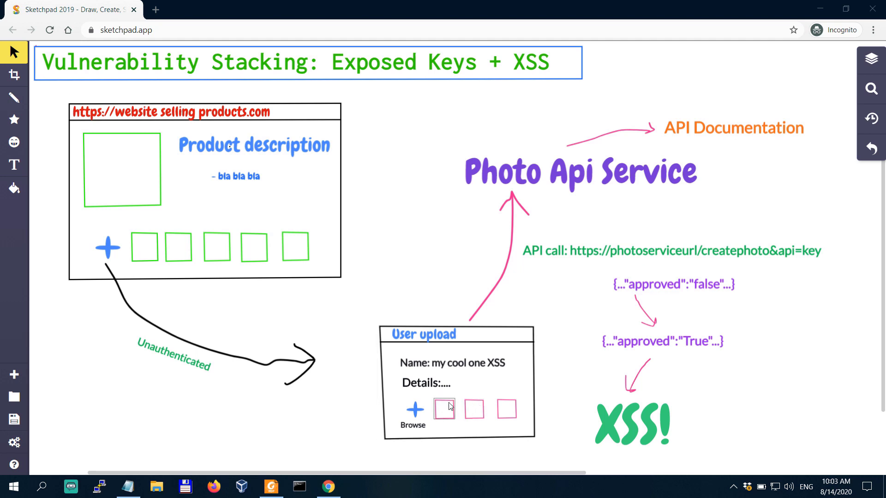
pyautogui.moveTo(449, 409)
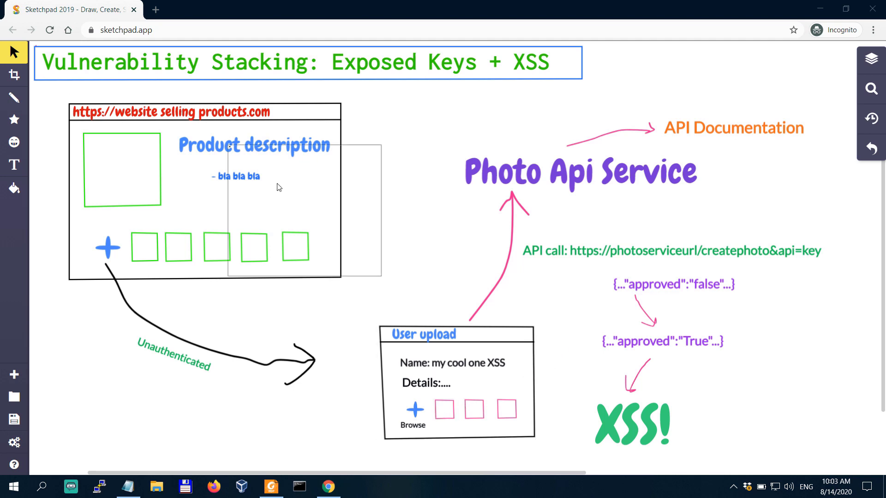
pyautogui.moveTo(293, 213)
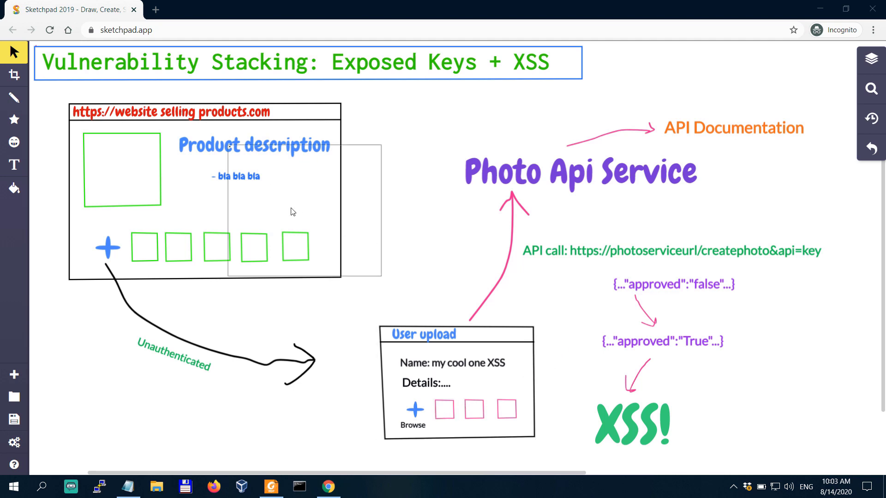
pyautogui.moveTo(278, 193)
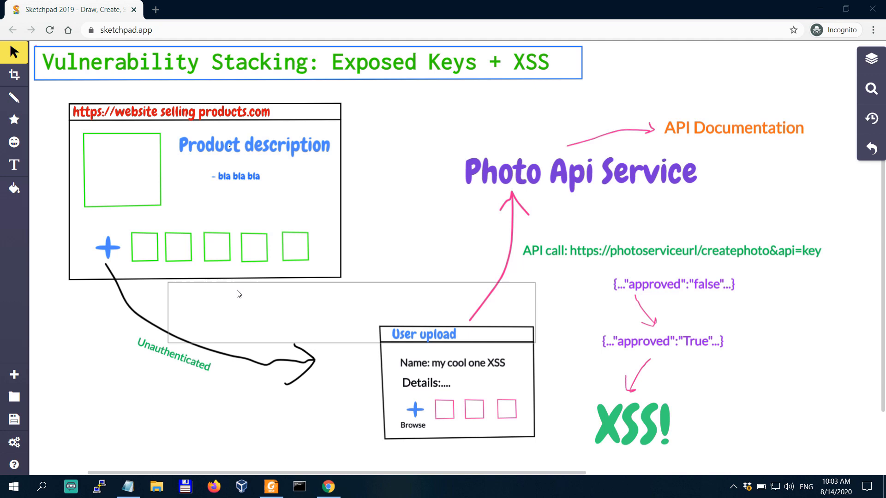
pyautogui.moveTo(520, 354)
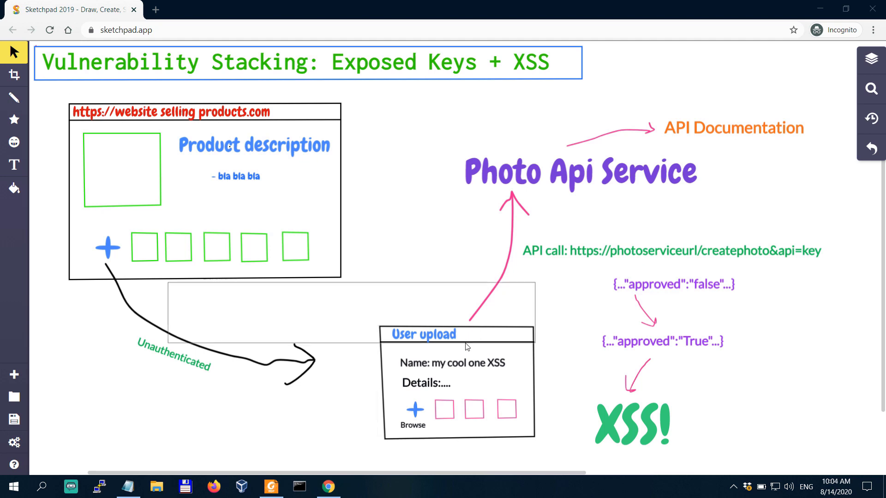
pyautogui.moveTo(432, 320)
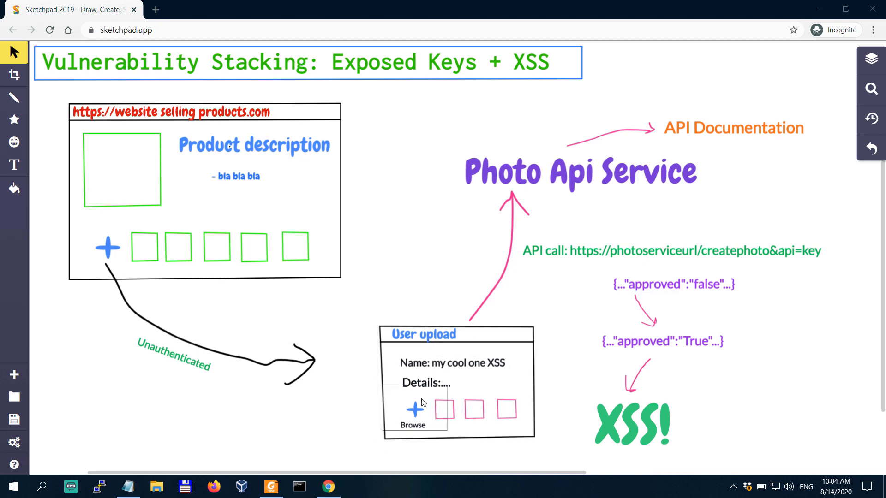
pyautogui.moveTo(417, 413)
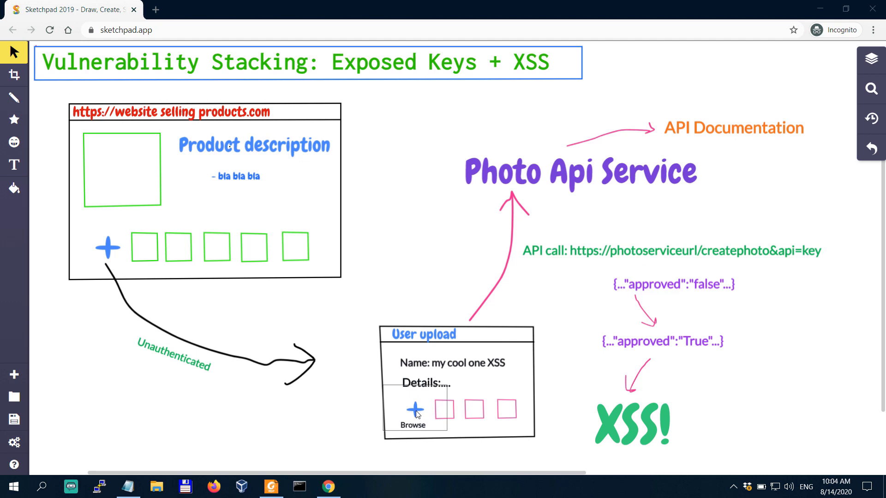
pyautogui.moveTo(520, 366)
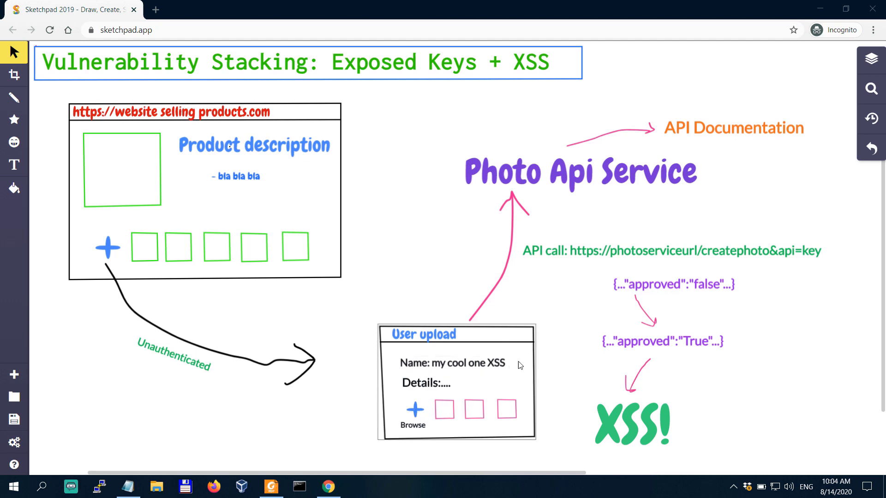
pyautogui.moveTo(564, 316)
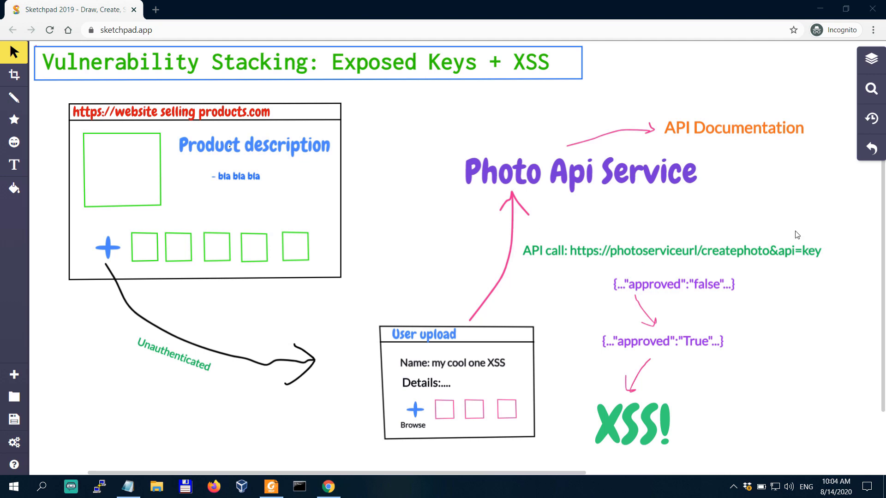
pyautogui.moveTo(762, 238)
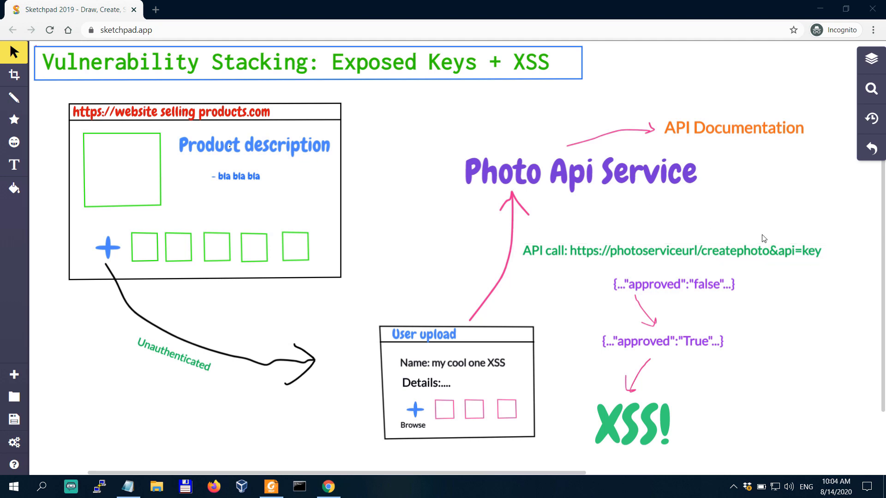
pyautogui.moveTo(578, 304)
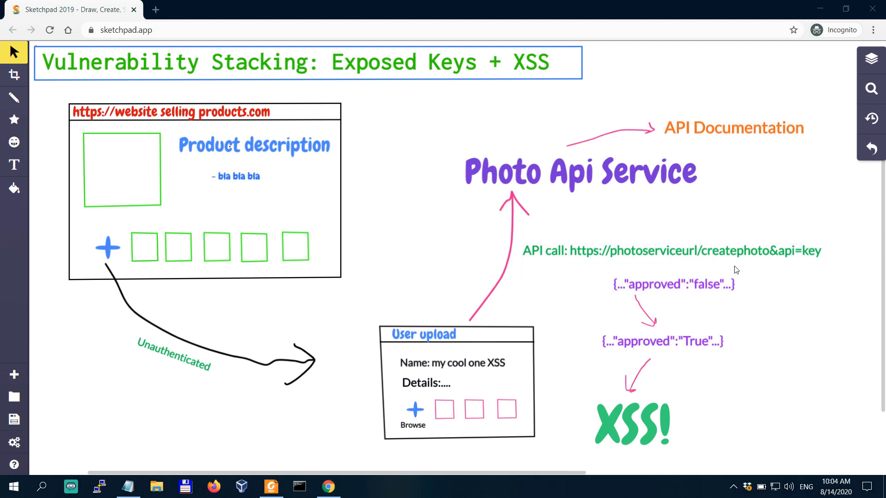
pyautogui.click(673, 251)
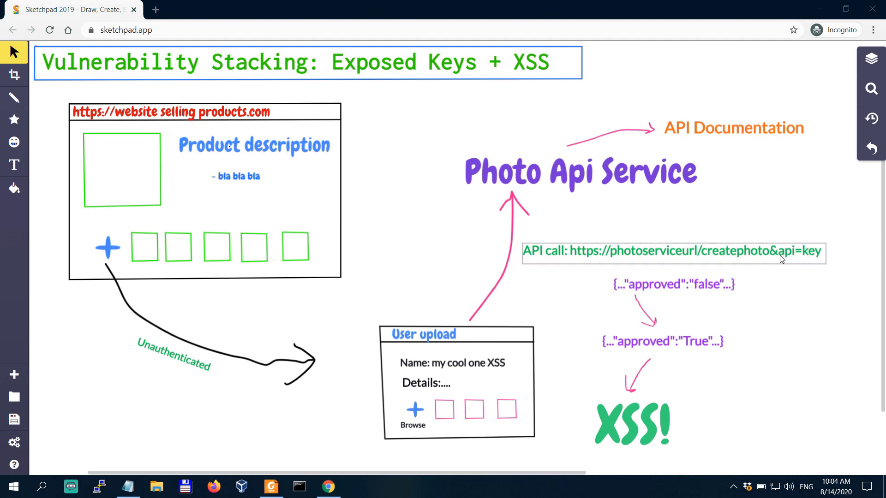
pyautogui.moveTo(818, 261)
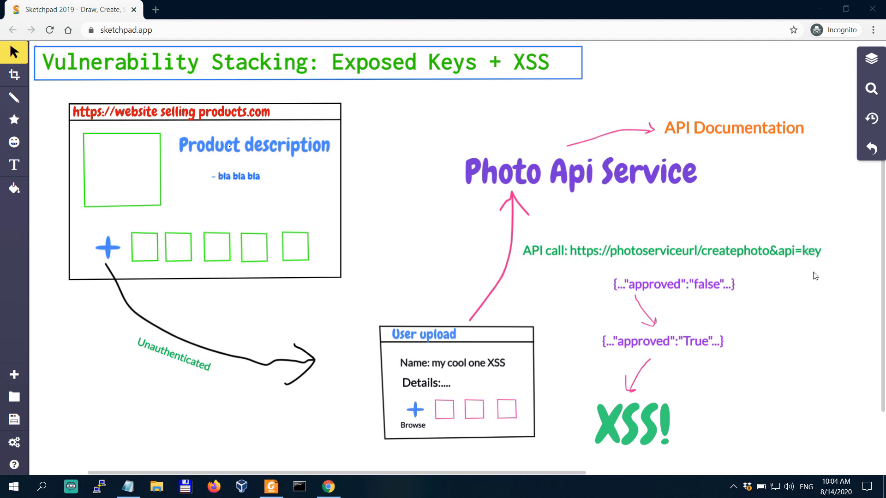
pyautogui.moveTo(789, 152)
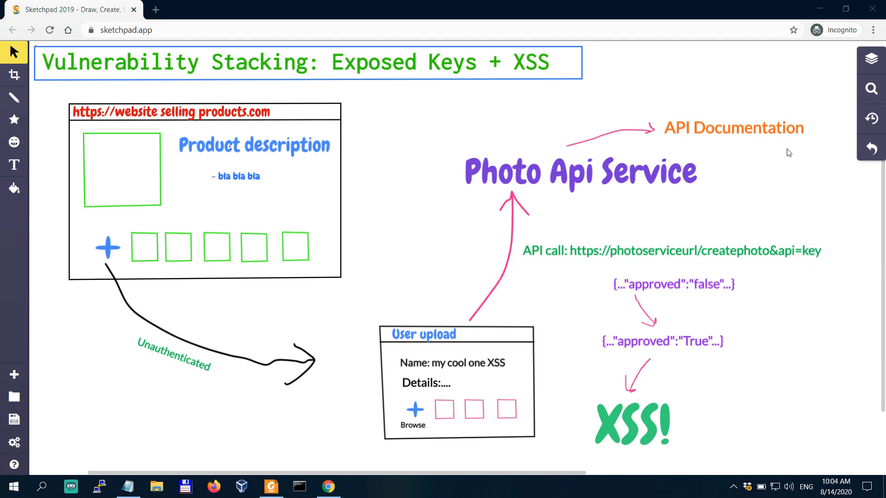
pyautogui.click(579, 173)
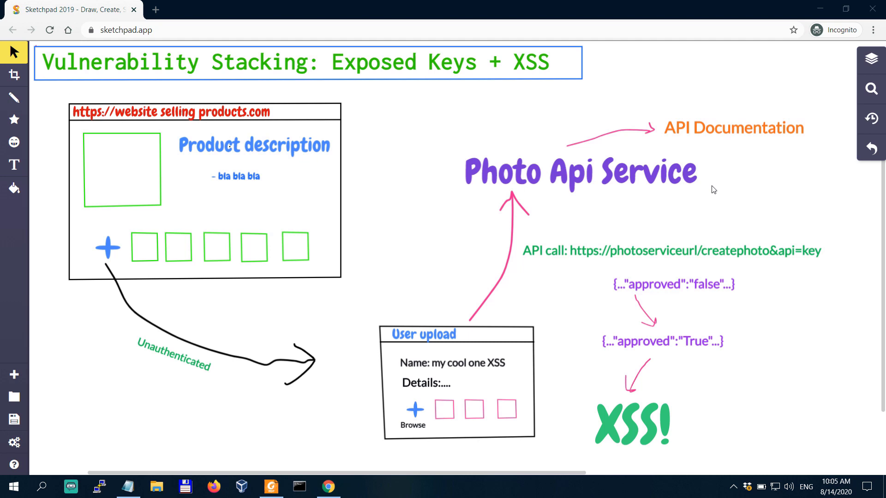
pyautogui.moveTo(724, 184)
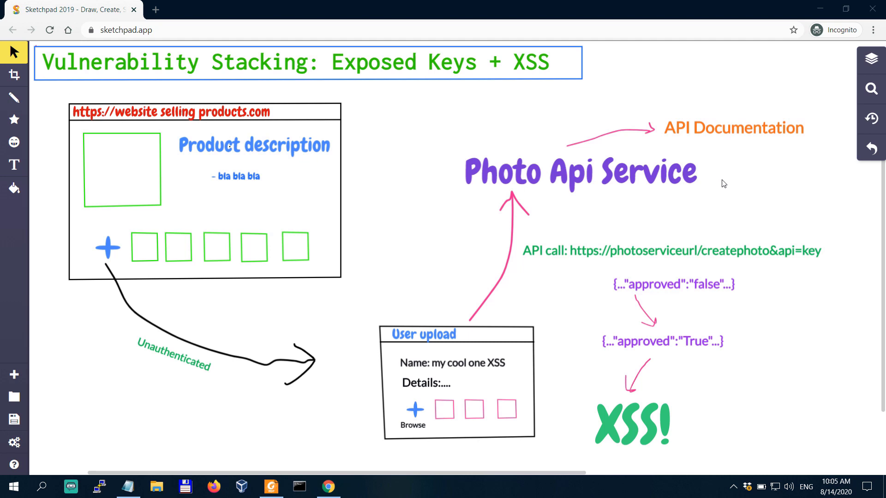
pyautogui.moveTo(831, 270)
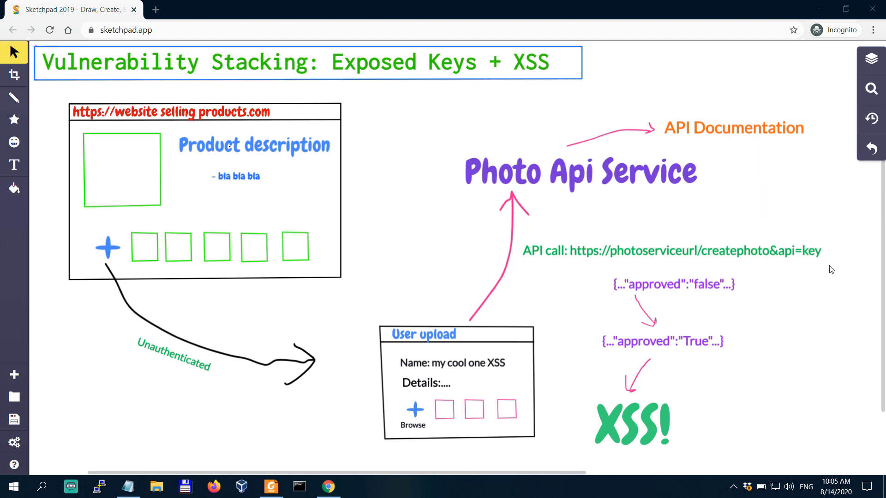
pyautogui.click(673, 251)
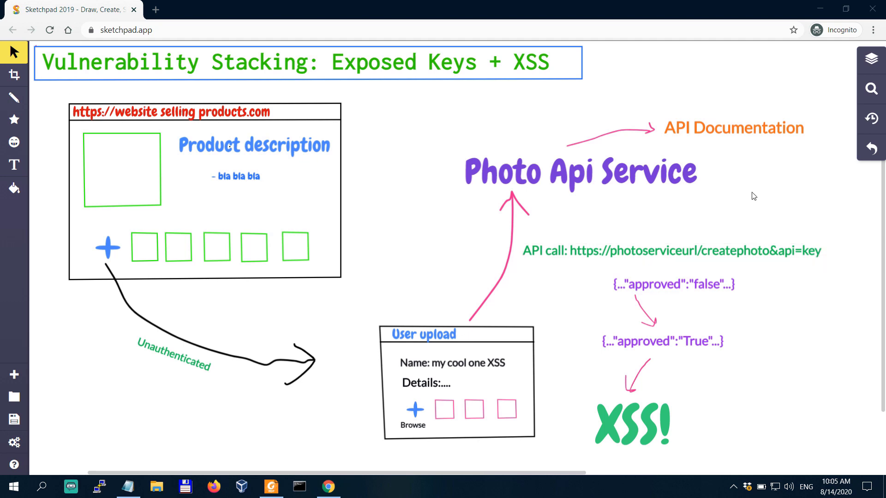
pyautogui.click(673, 251)
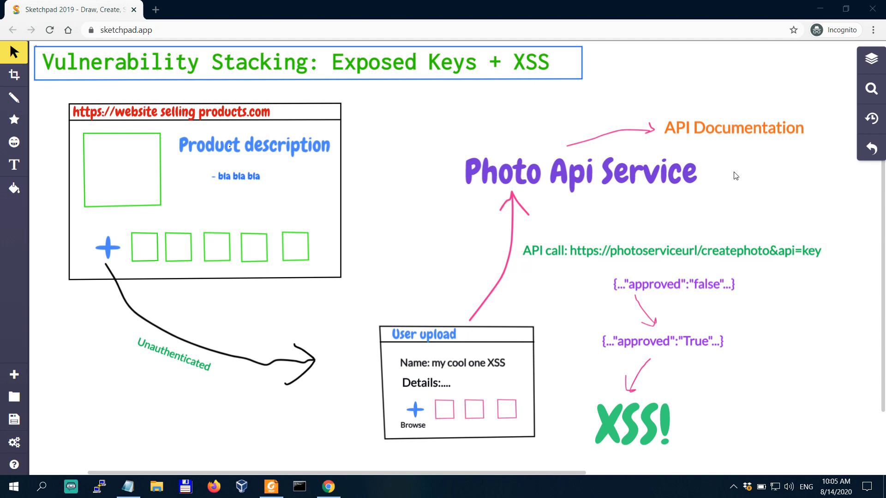
pyautogui.moveTo(736, 182)
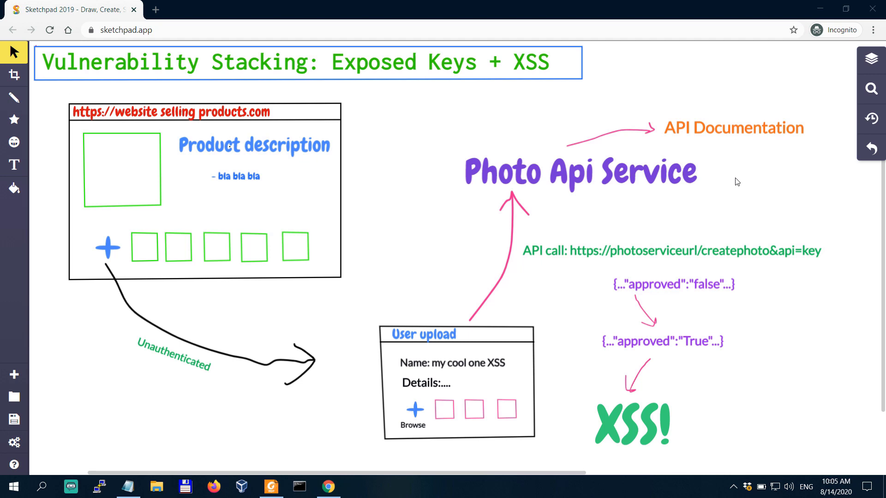
pyautogui.click(578, 173)
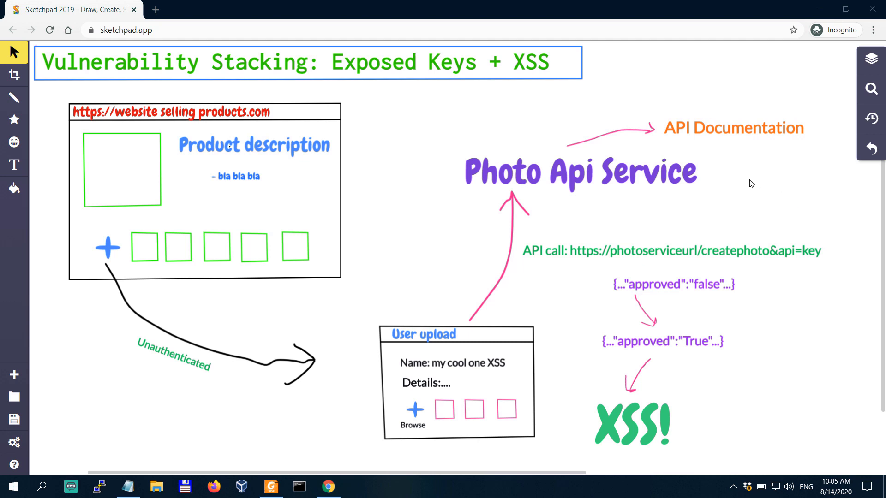
pyautogui.moveTo(741, 174)
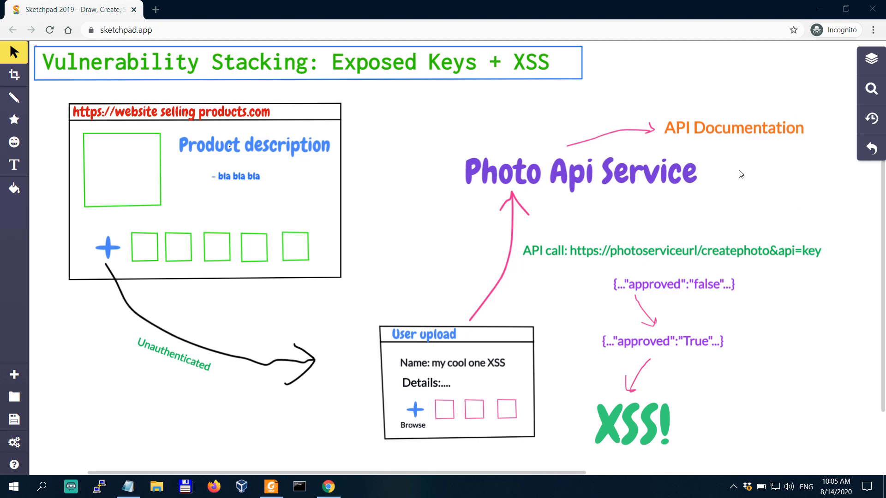
pyautogui.moveTo(794, 216)
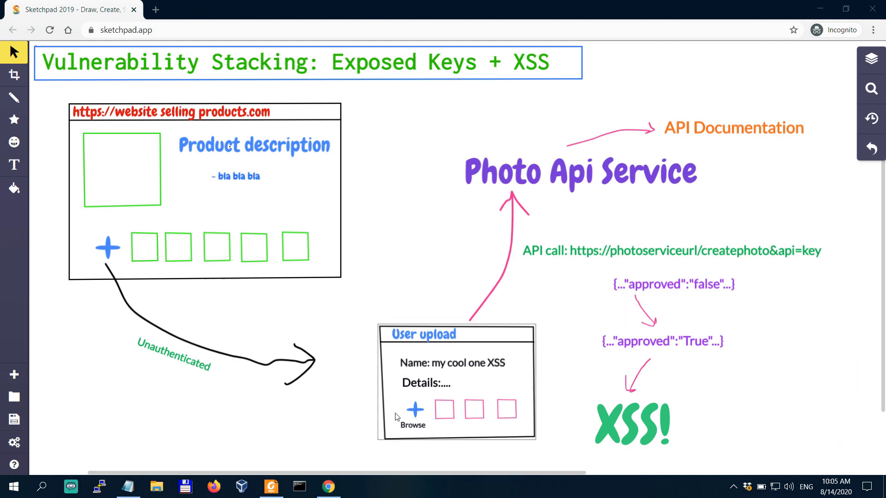
pyautogui.moveTo(530, 432)
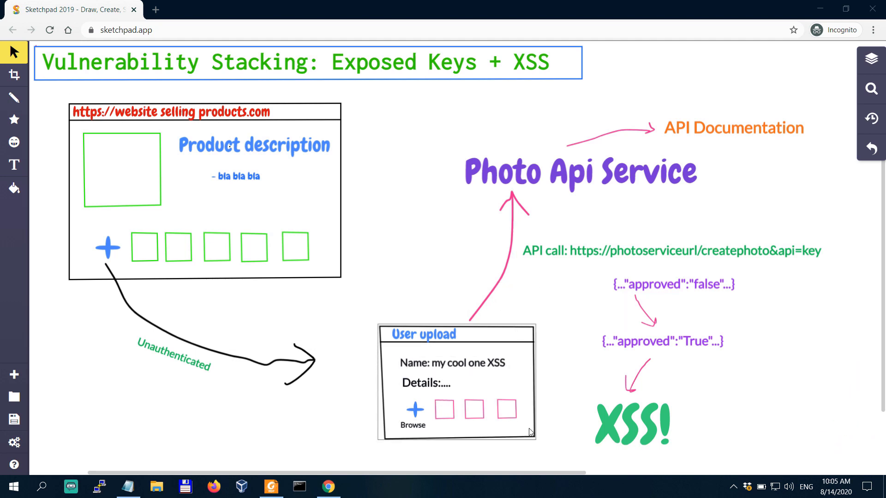
pyautogui.click(253, 146)
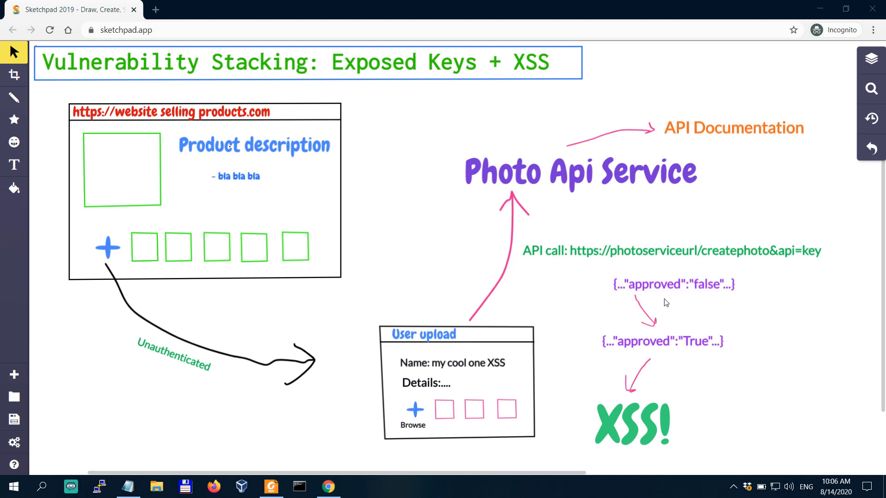
pyautogui.click(673, 285)
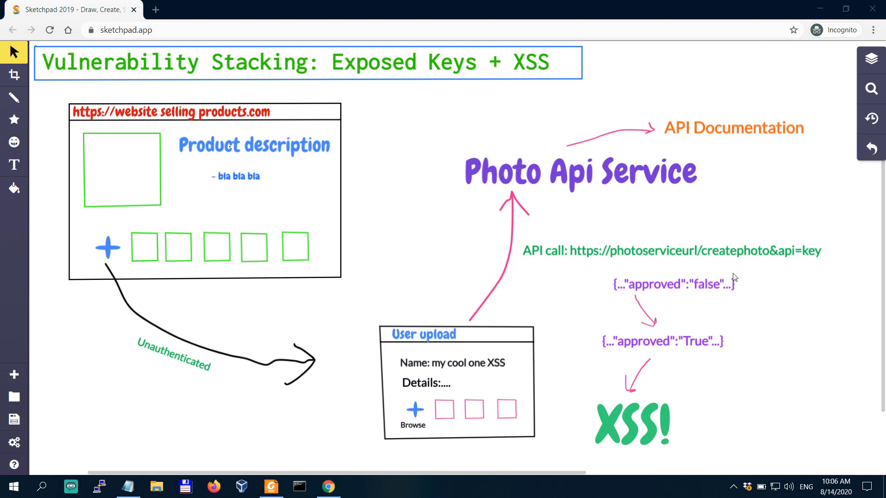
pyautogui.moveTo(585, 308)
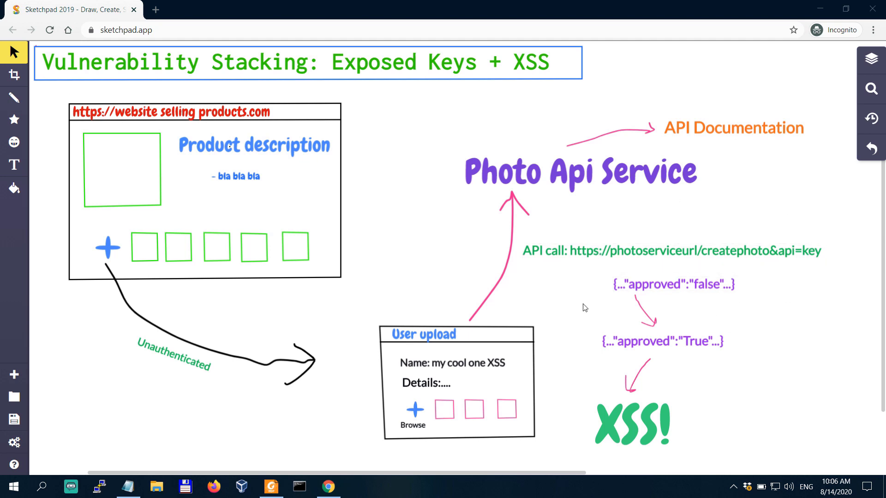
pyautogui.click(673, 284)
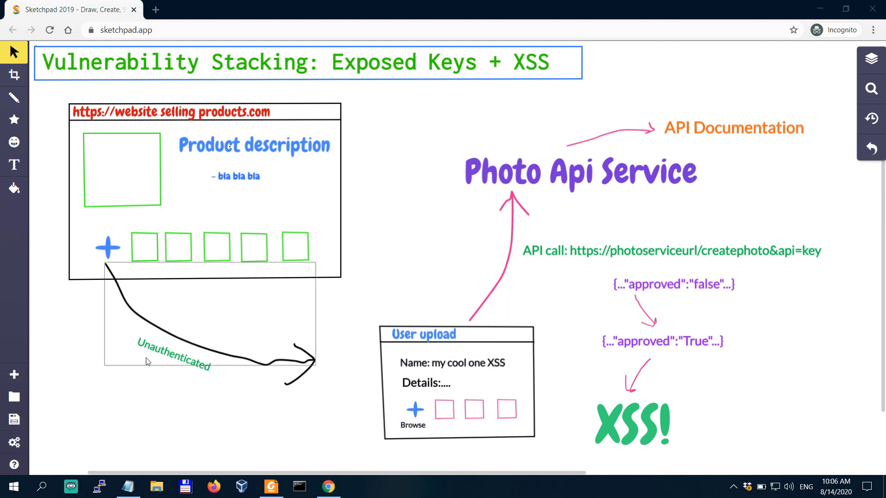
pyautogui.moveTo(191, 361)
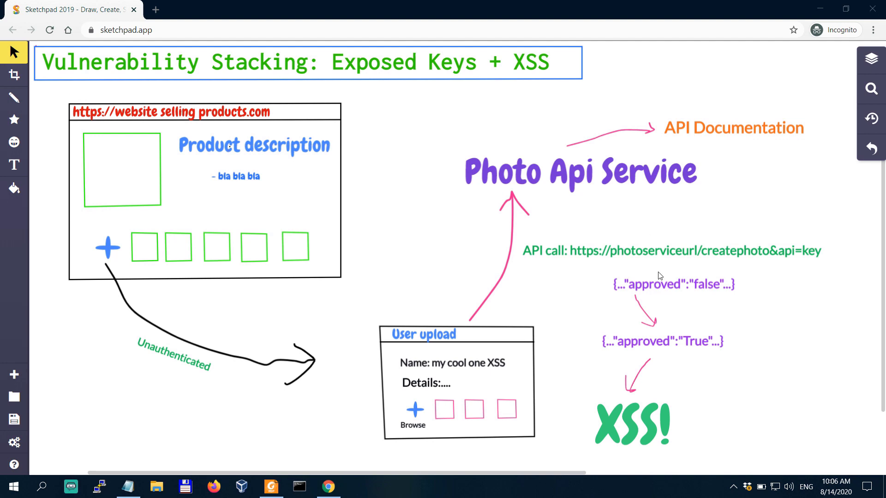
pyautogui.moveTo(721, 267)
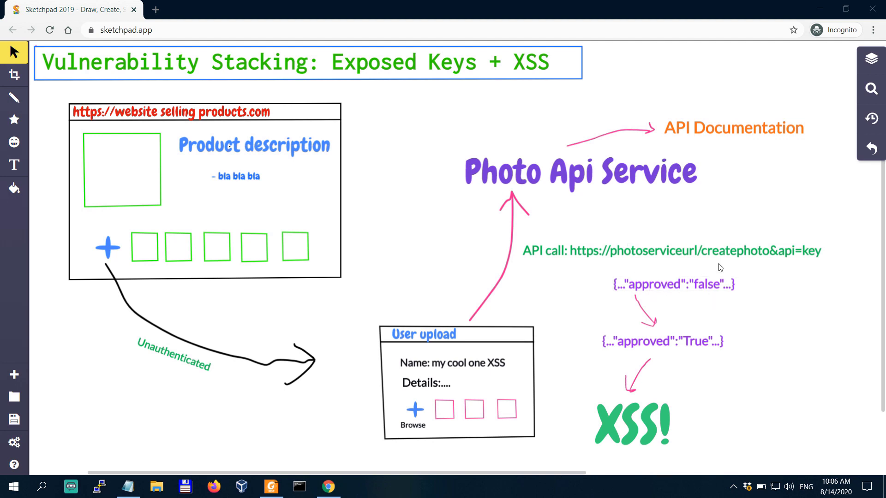
pyautogui.click(673, 284)
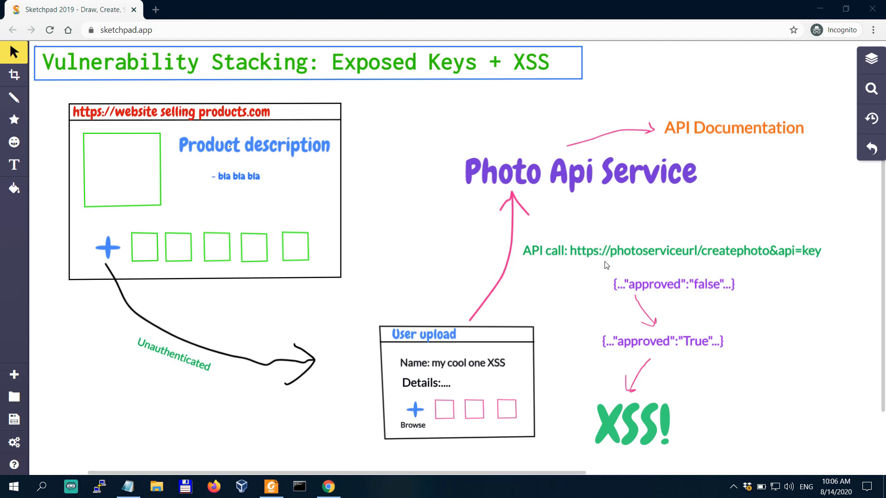
pyautogui.moveTo(764, 309)
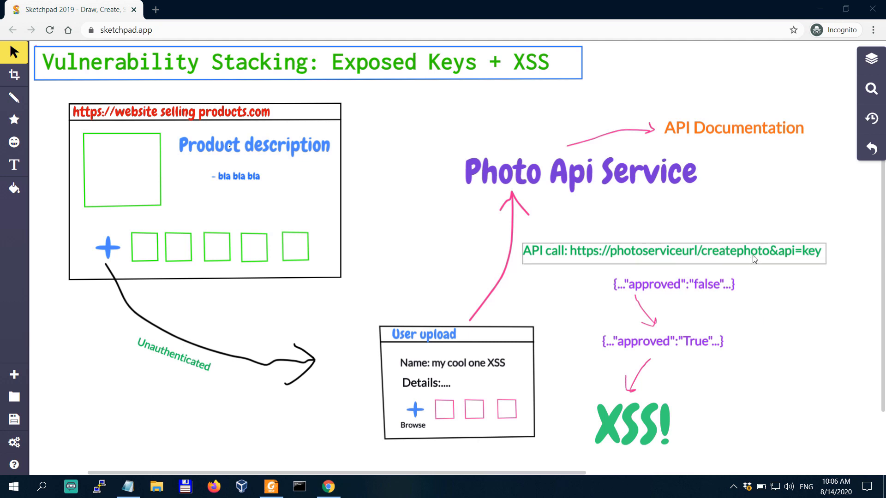
pyautogui.click(664, 340)
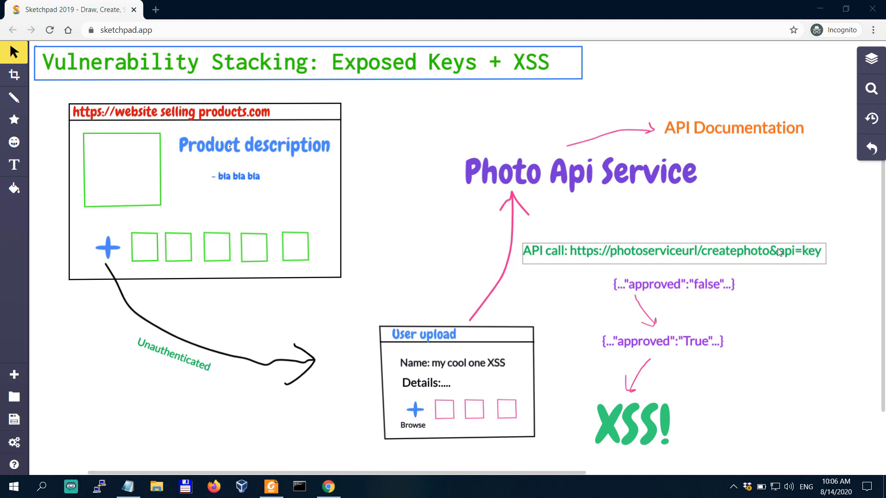
pyautogui.moveTo(746, 263)
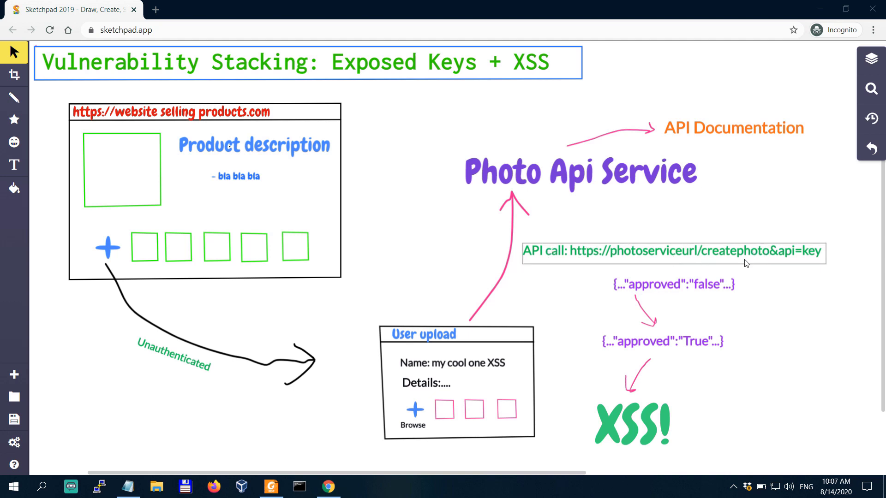
pyautogui.moveTo(706, 256)
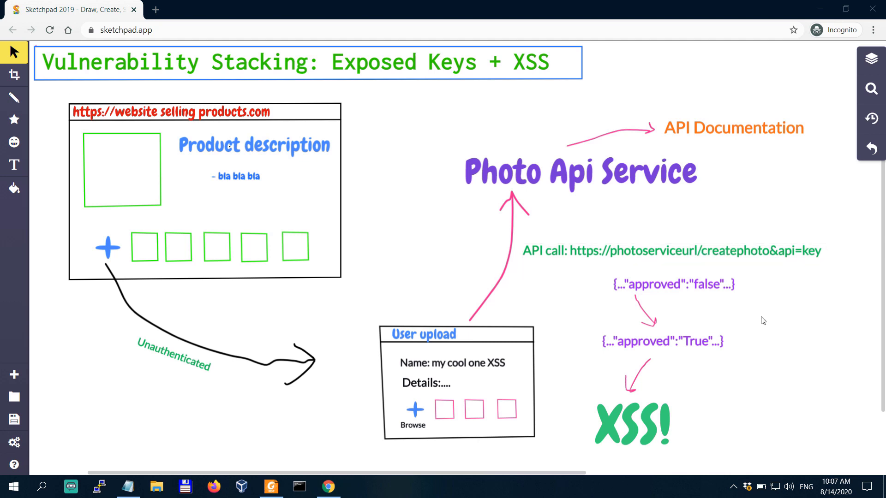
pyautogui.moveTo(742, 318)
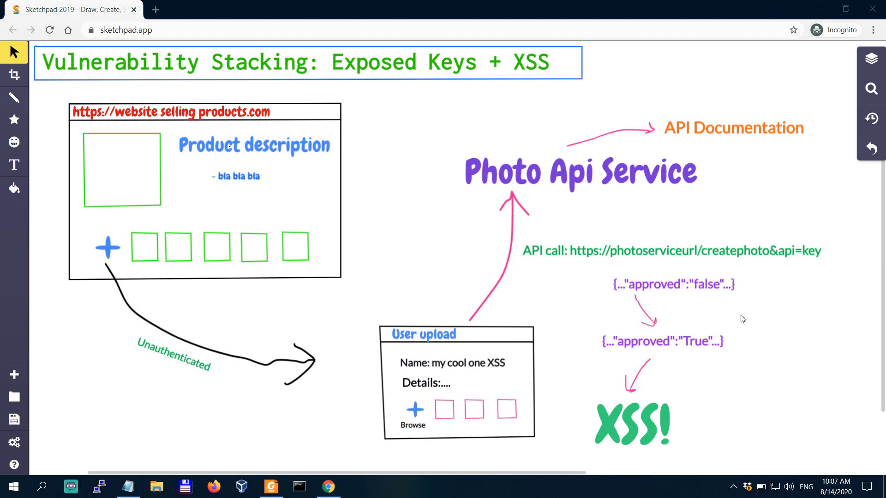
pyautogui.click(673, 251)
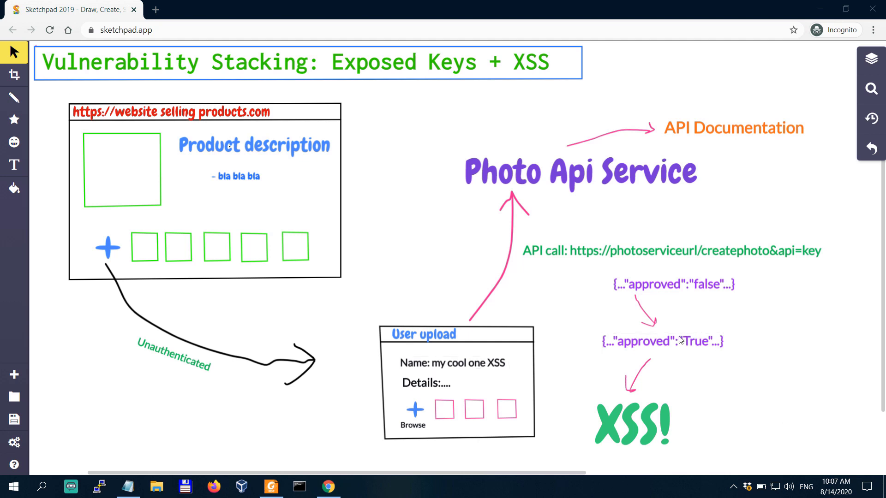
pyautogui.click(660, 341)
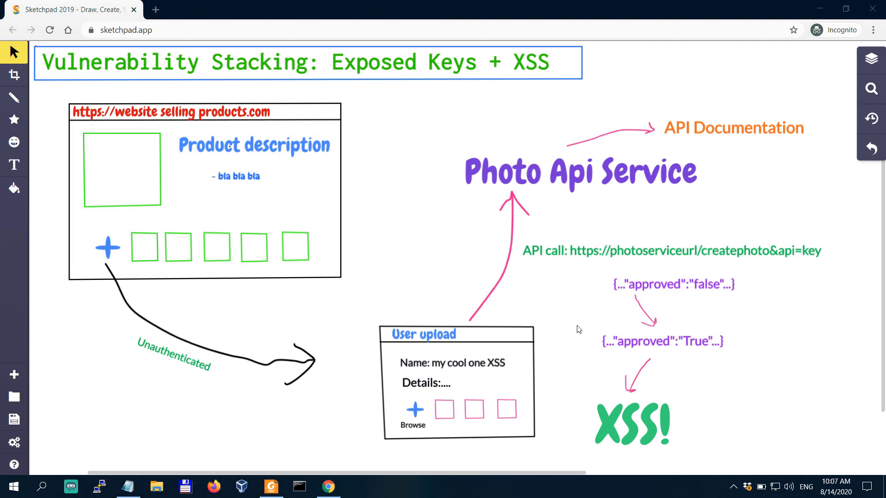
pyautogui.click(631, 422)
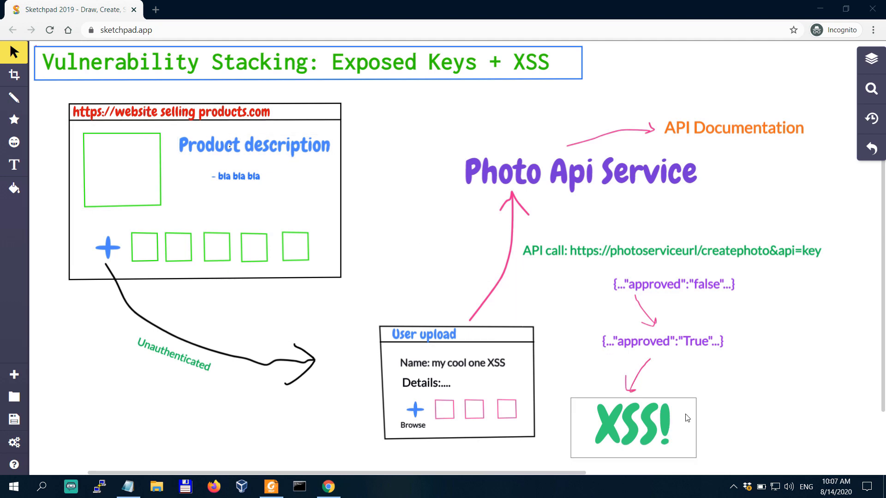